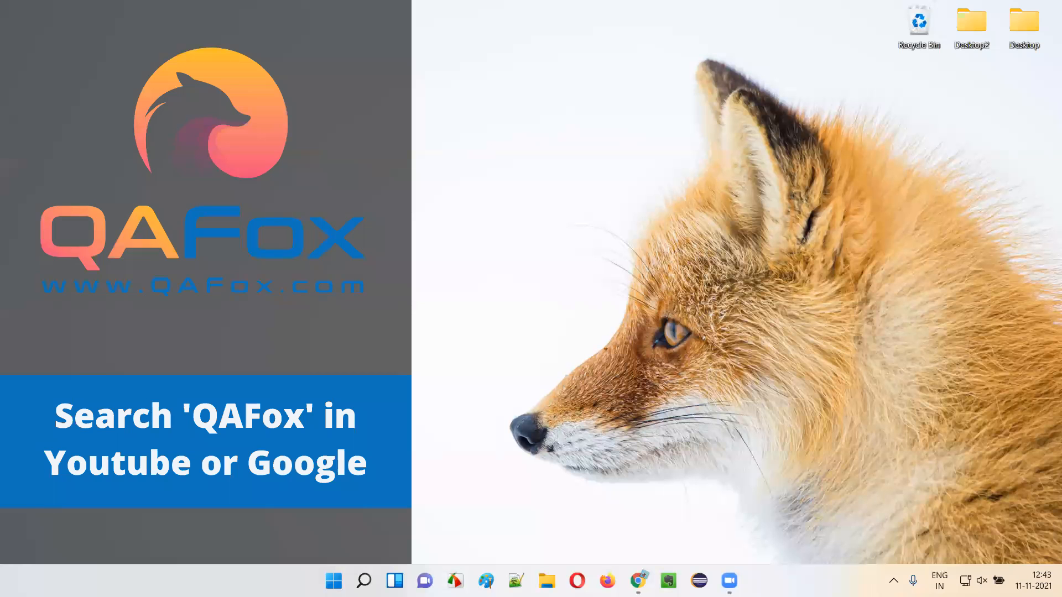
pyautogui.moveTo(814, 209)
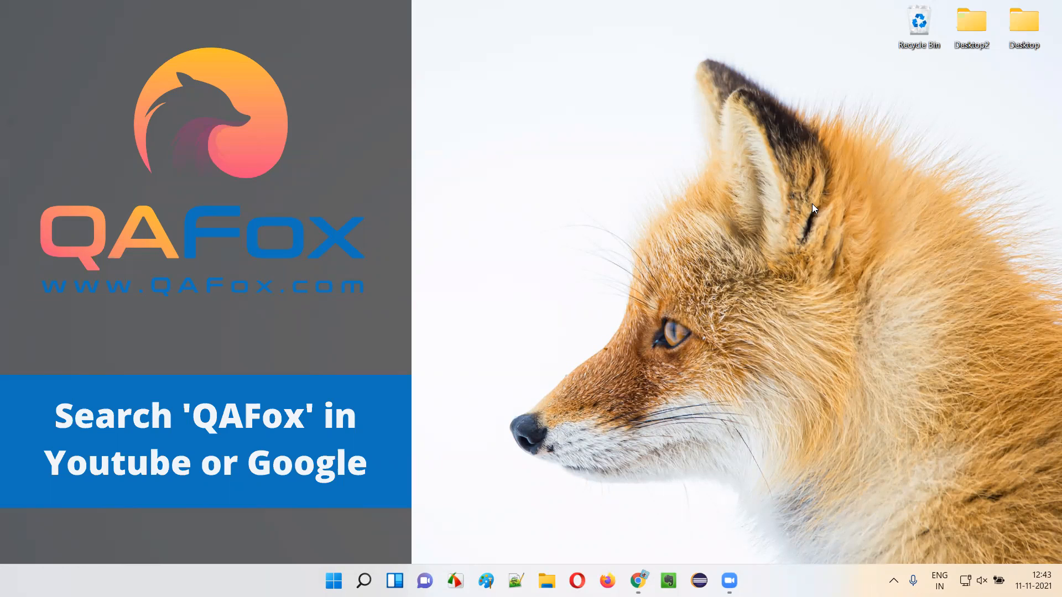
pyautogui.moveTo(214, 435)
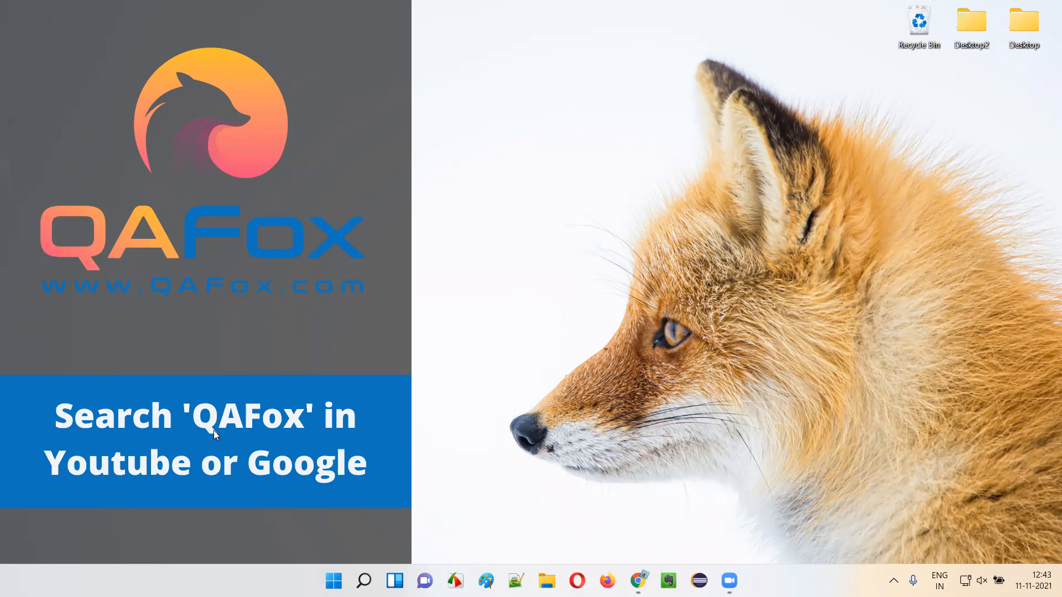
pyautogui.moveTo(137, 480)
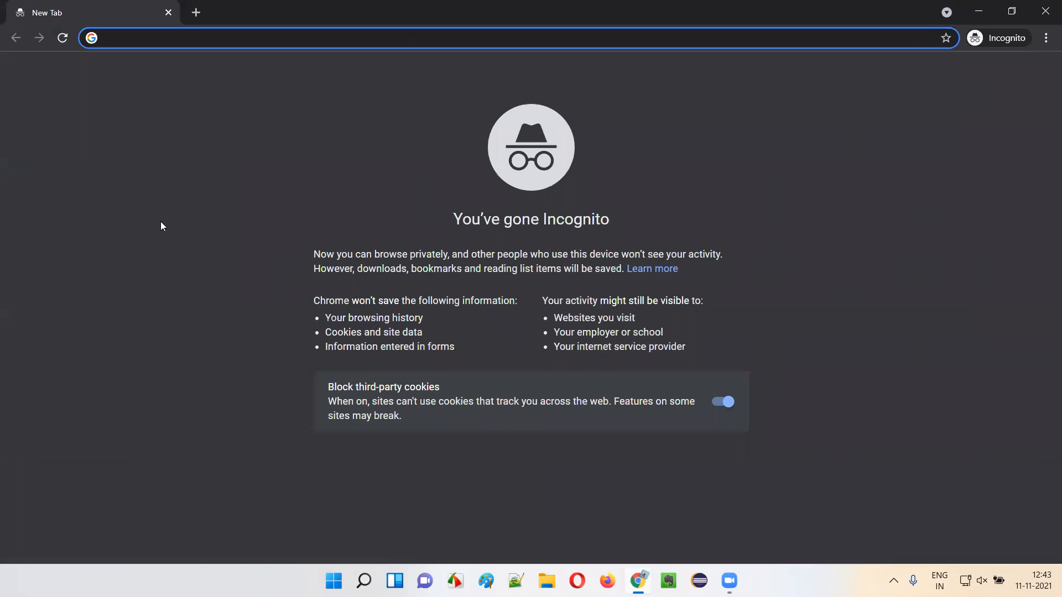
# - Search Google for 'qafox' and open the QAFox: Home result
pyautogui.click(271, 38)
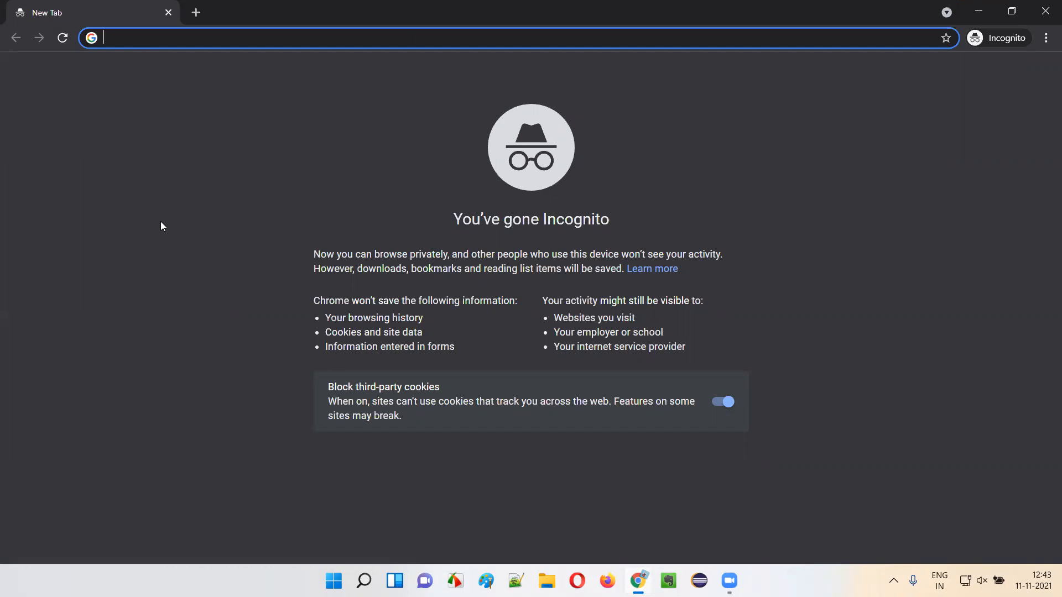
pyautogui.write('qafox')
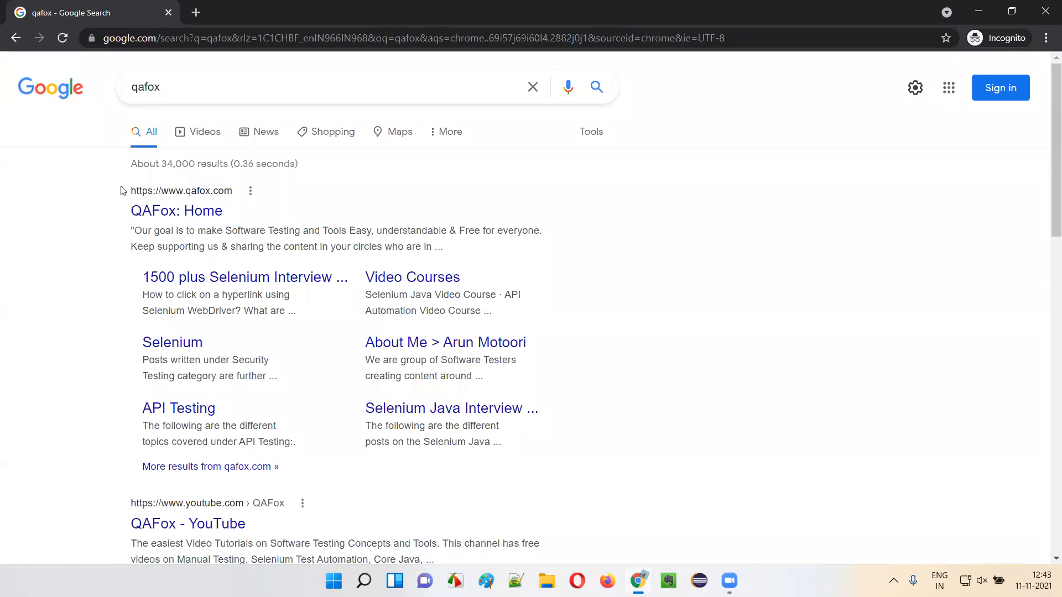
pyautogui.moveTo(198, 205)
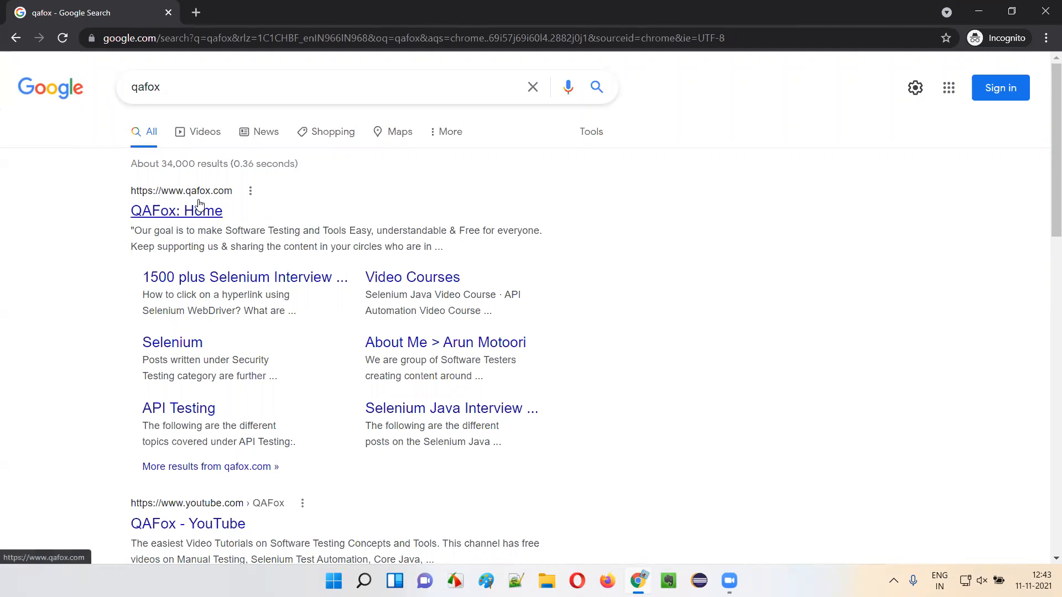
pyautogui.moveTo(206, 214)
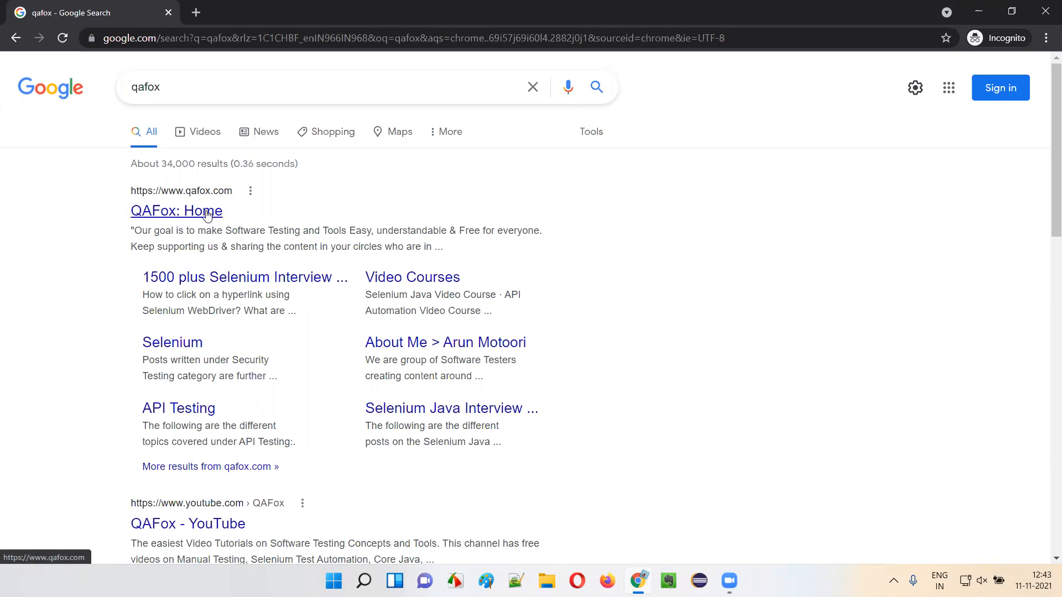
pyautogui.click(175, 210)
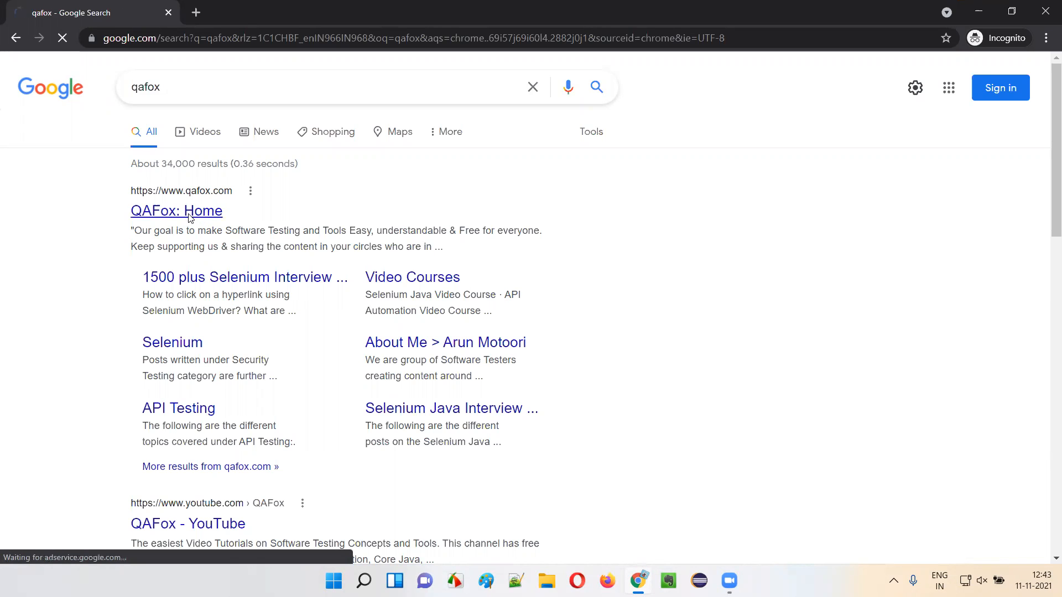
# - Load the QAFox home page and open Software Testing Course (Live Project) in a new tab
pyautogui.click(176, 211)
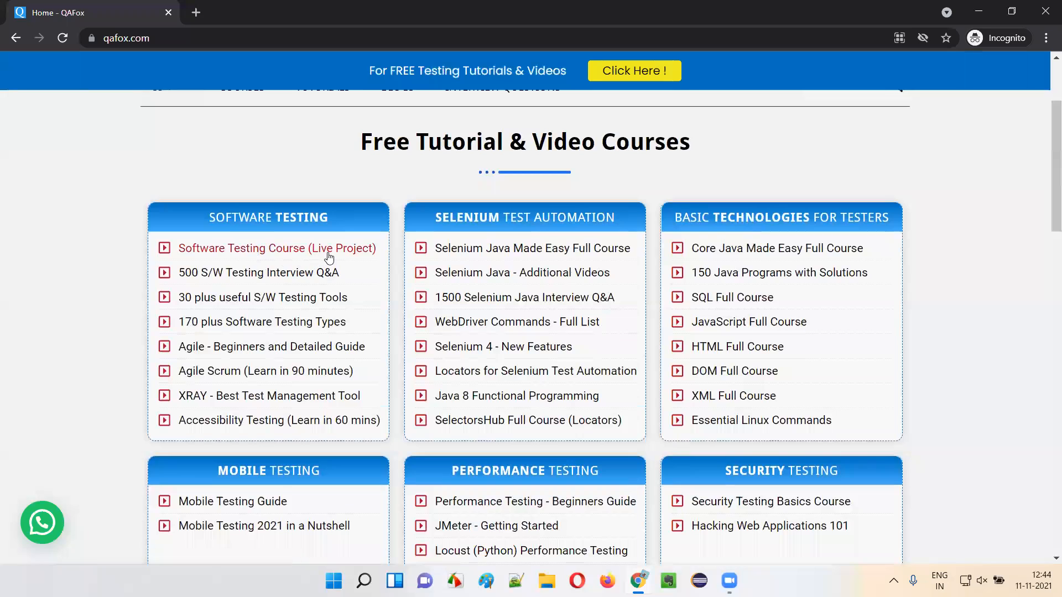
pyautogui.moveTo(304, 256)
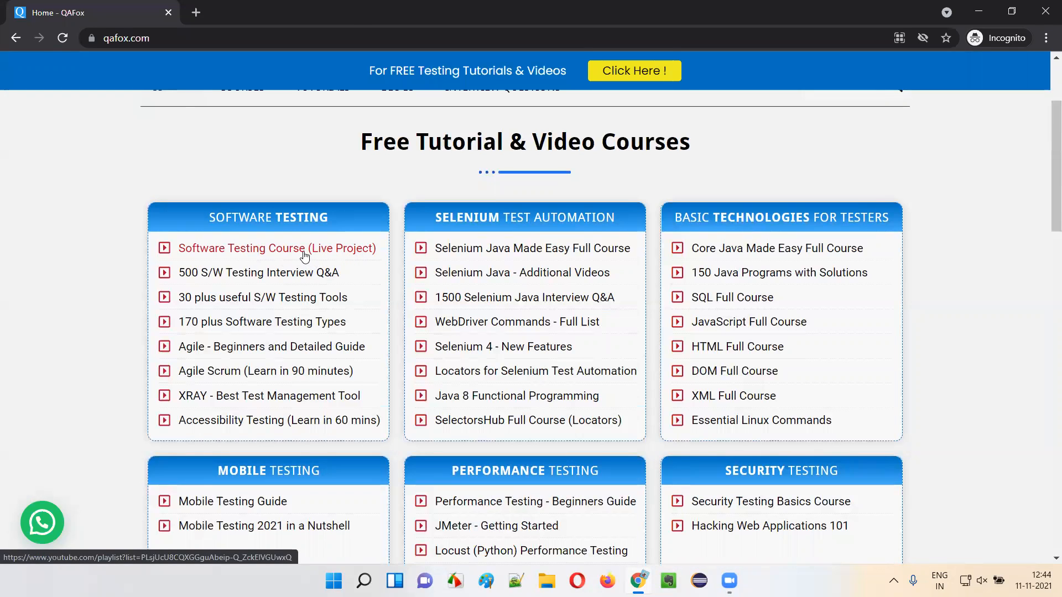
pyautogui.click(277, 248)
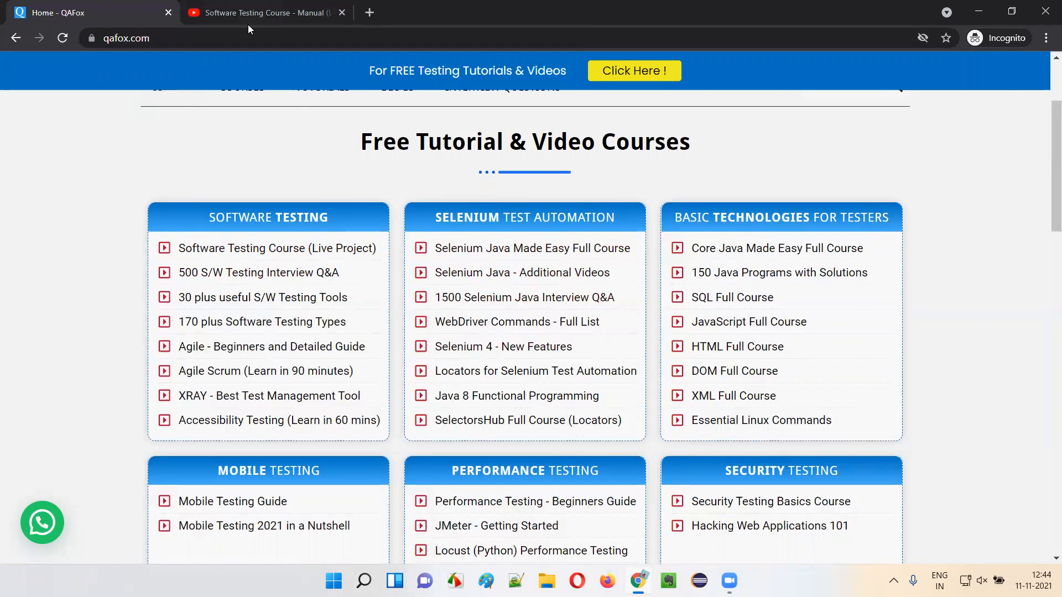
# - Switch to the Software Testing Course - Manual (Live Projects) playlist tab
pyautogui.click(265, 12)
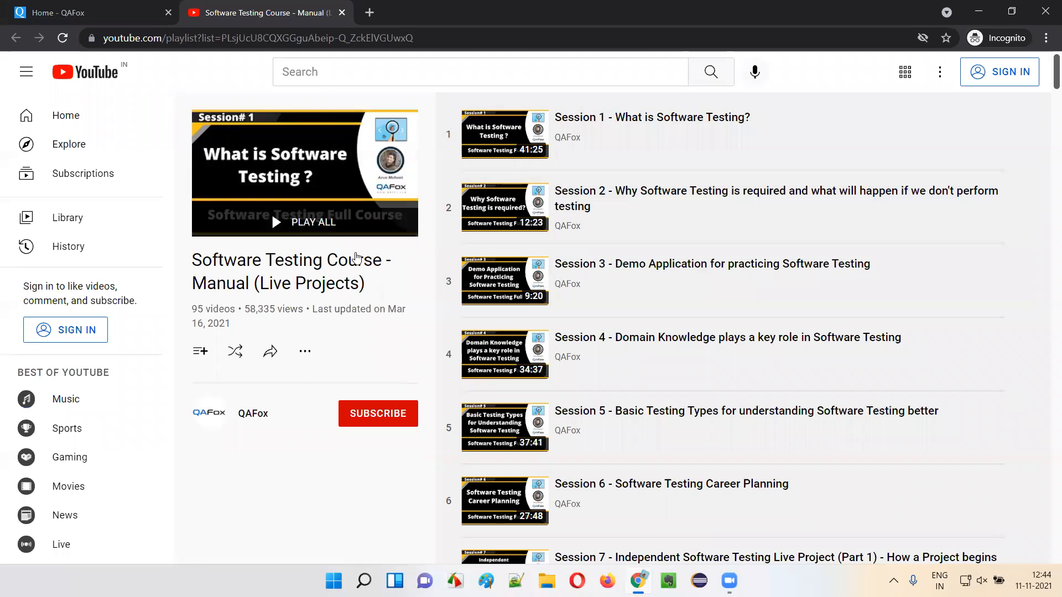
pyautogui.moveTo(221, 275)
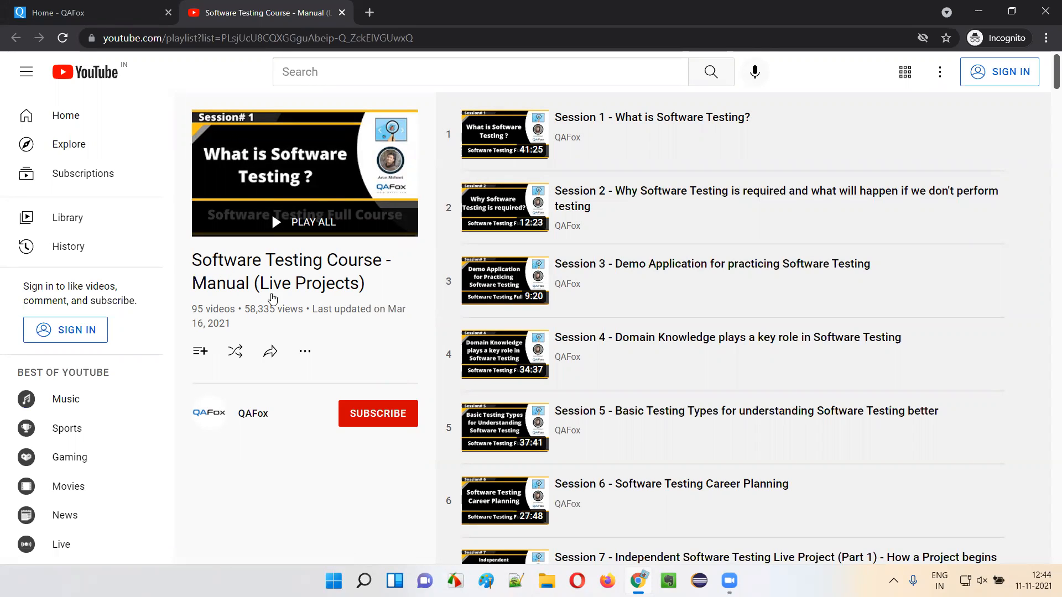
pyautogui.moveTo(331, 296)
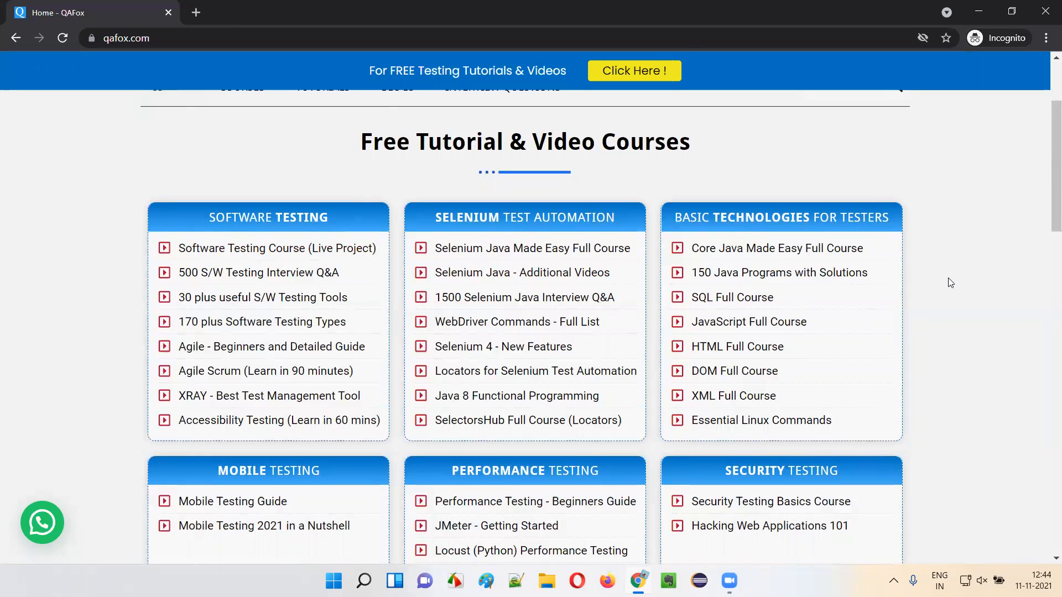
pyautogui.scroll(-3)
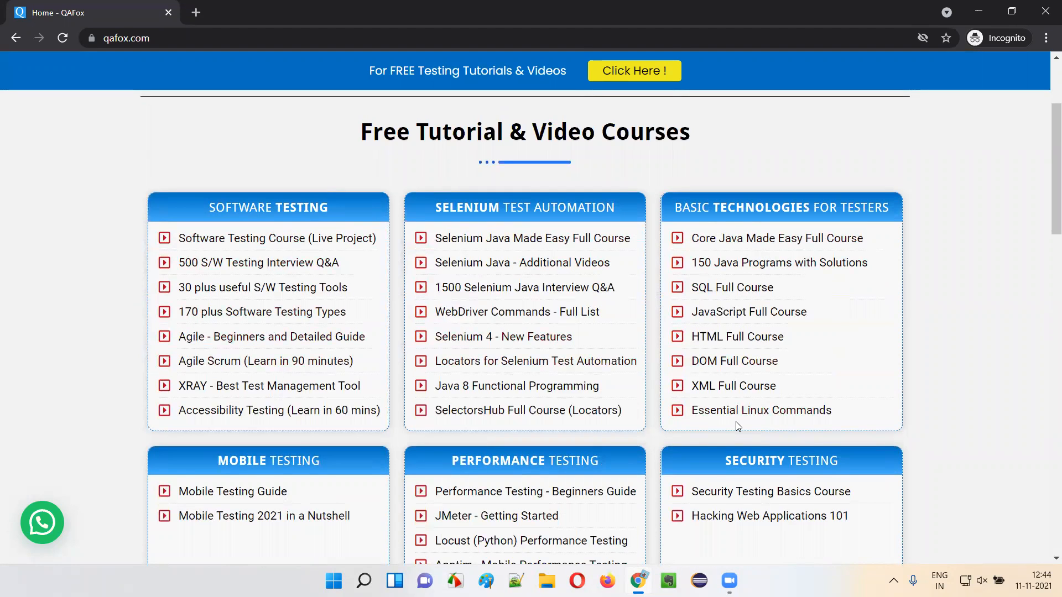
pyautogui.moveTo(1029, 213)
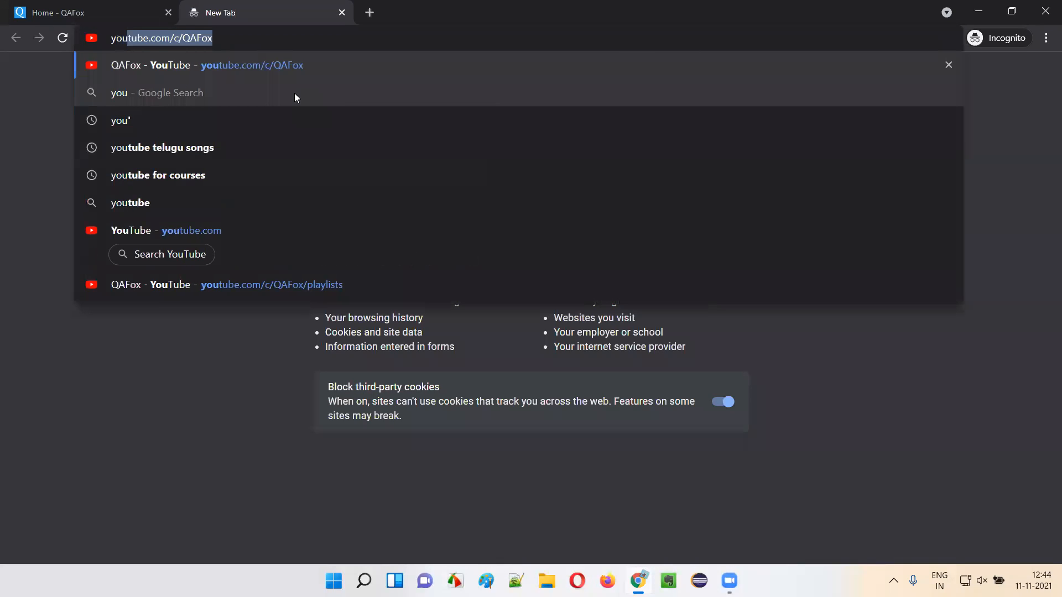
# - Go to youtube.com, search 'QAFox', and open the QAFox channel
pyautogui.write('youtube.com')
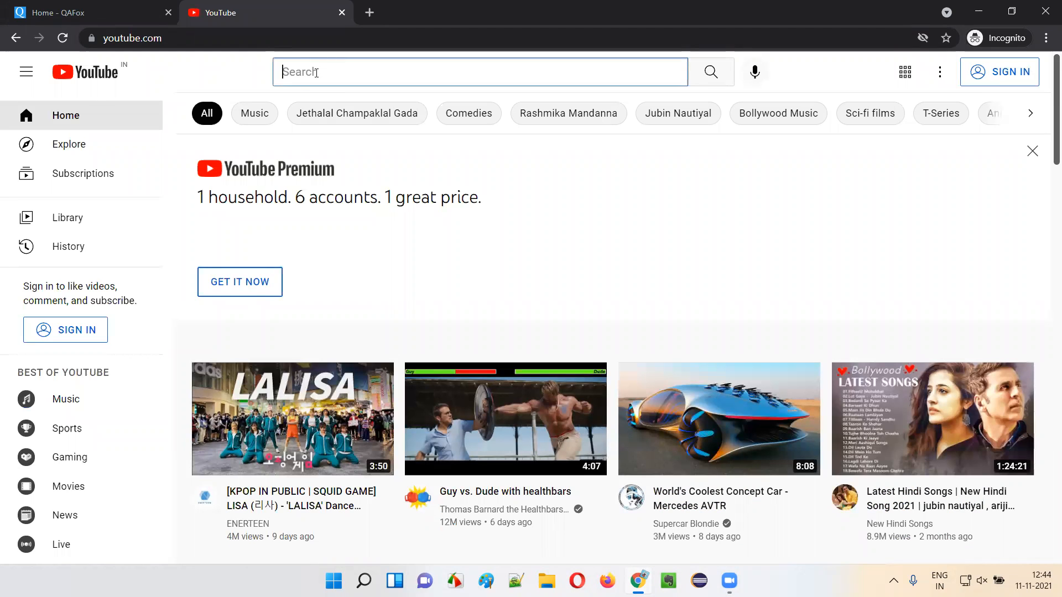
pyautogui.write('QAFox')
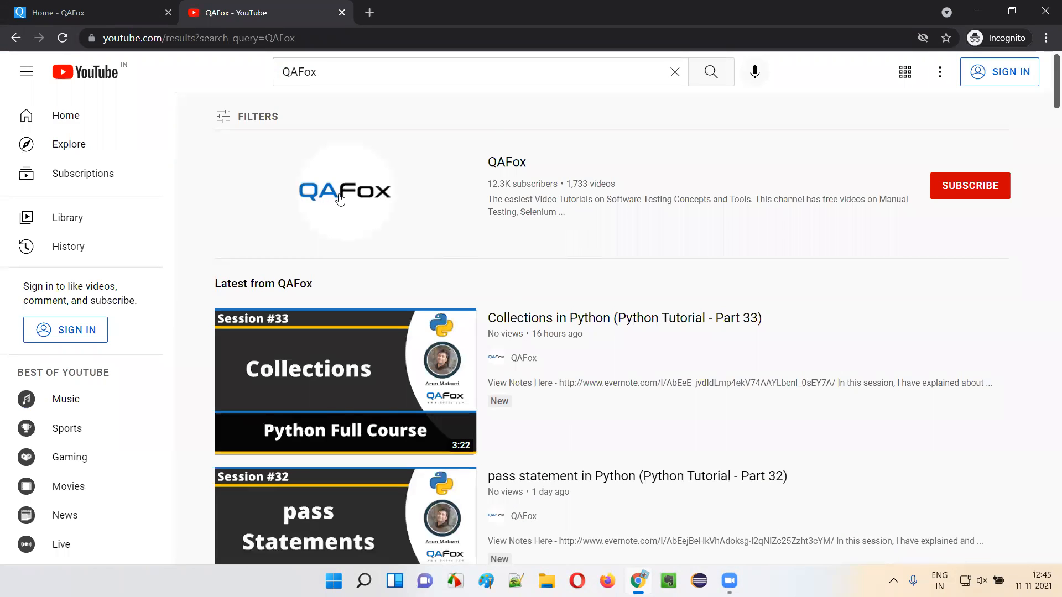
pyautogui.moveTo(507, 163)
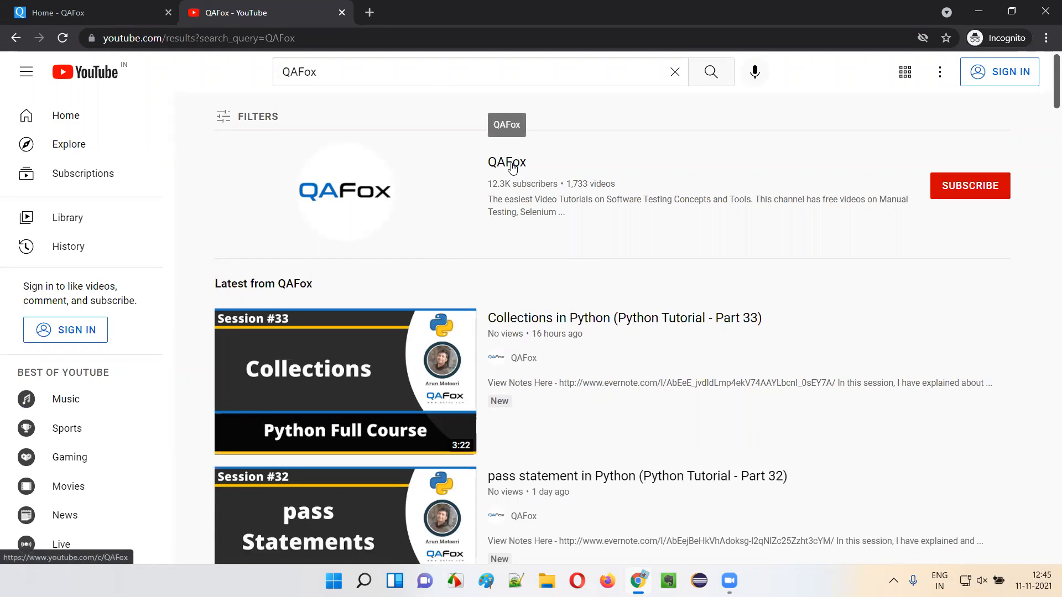
pyautogui.click(507, 163)
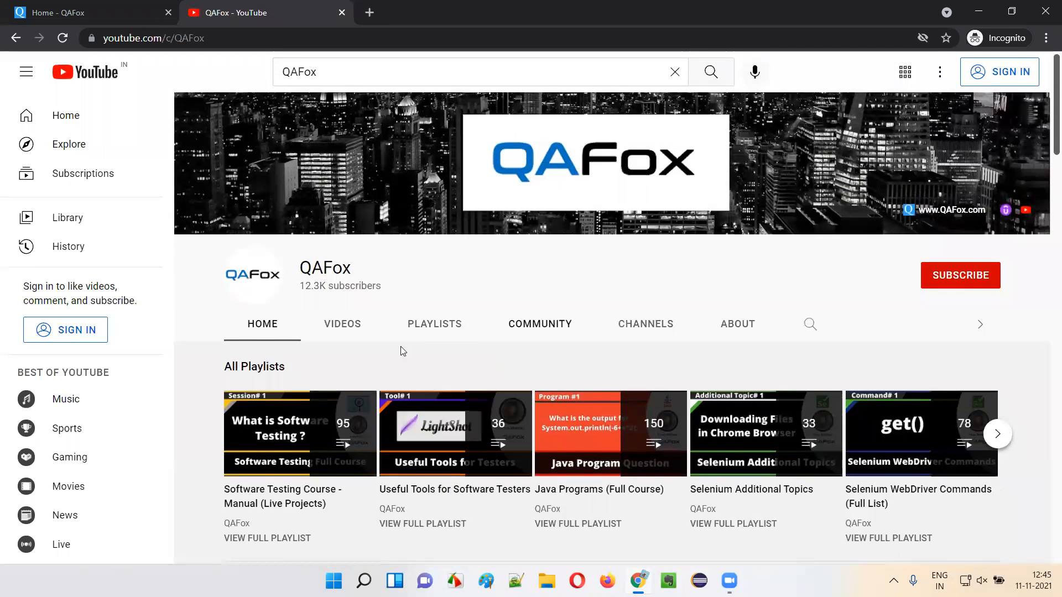
# - Open the channel's Playlists tab and advance Created playlists twice to ISTQB CTFL and Security Testing
pyautogui.click(434, 323)
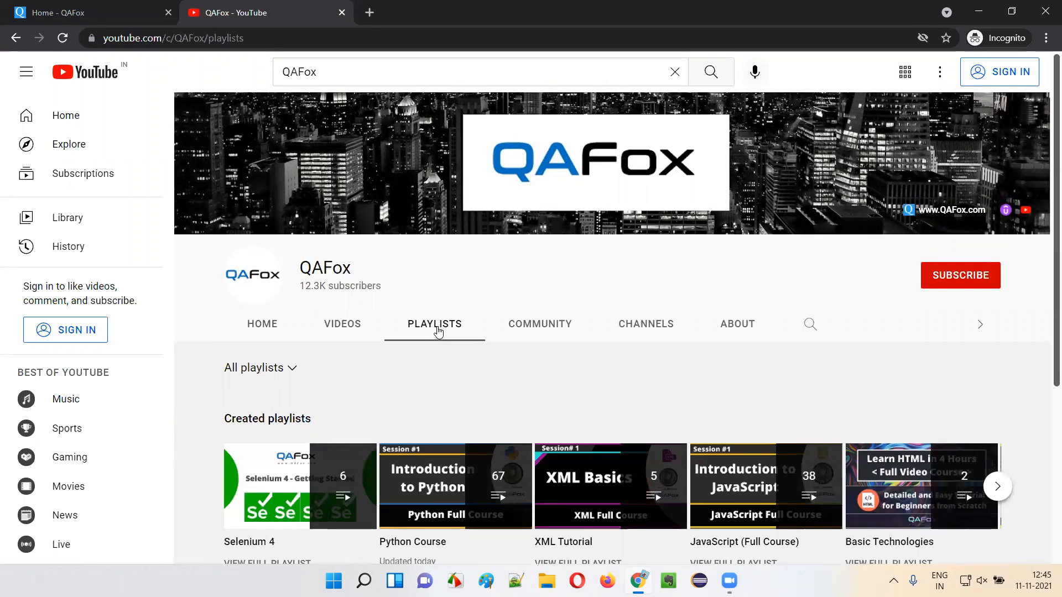
pyautogui.scroll(-3)
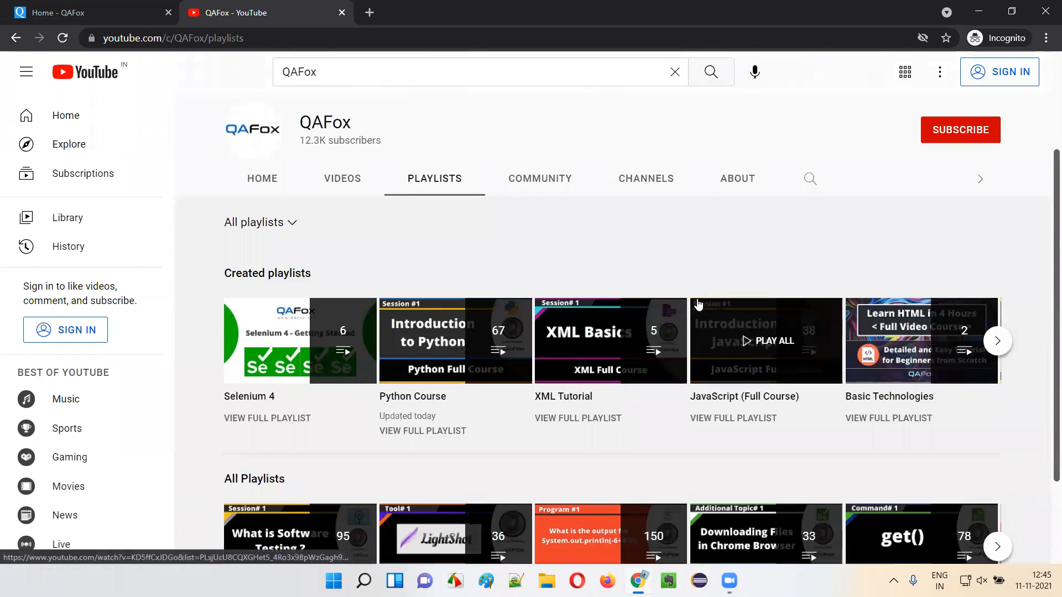
pyautogui.scroll(-3)
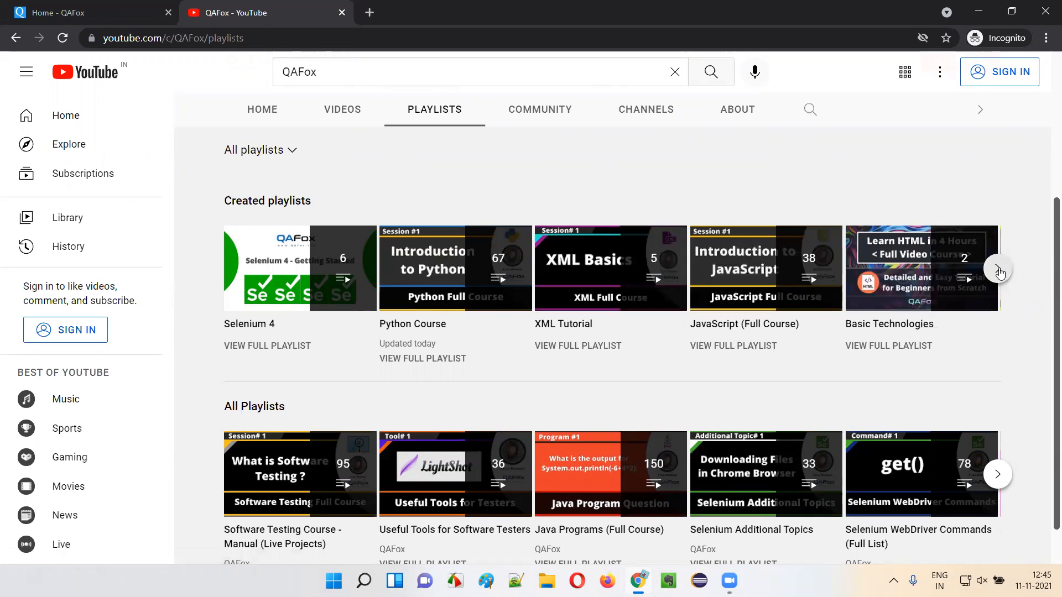
pyautogui.click(998, 268)
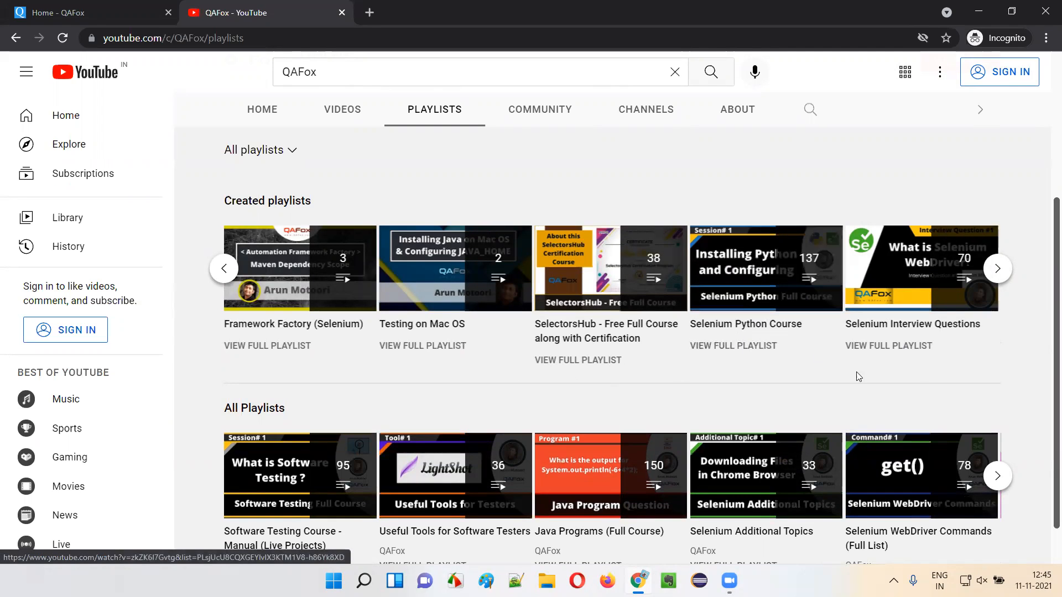
pyautogui.click(996, 268)
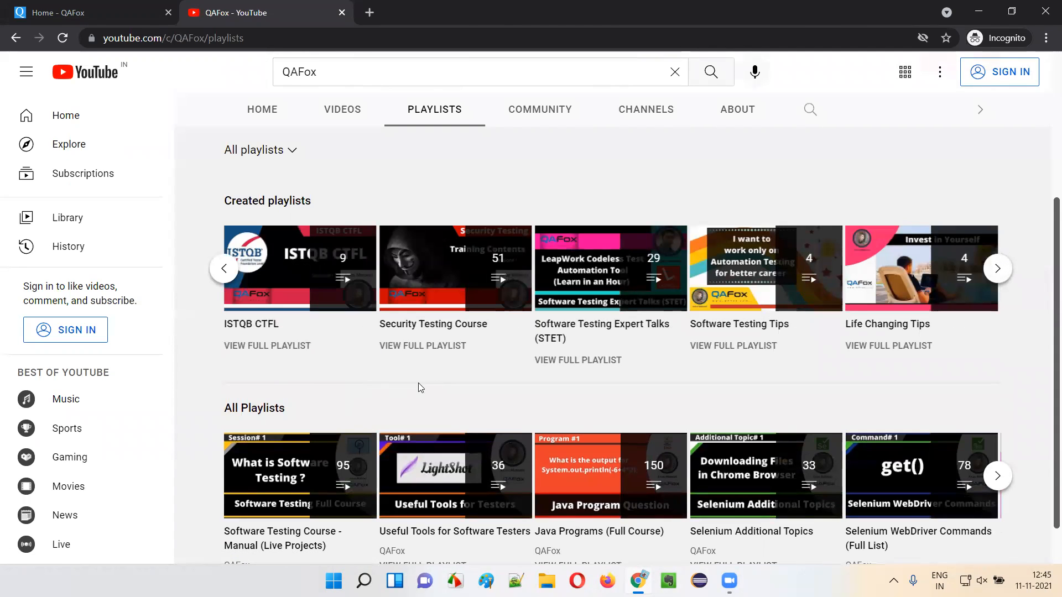
pyautogui.moveTo(609, 268)
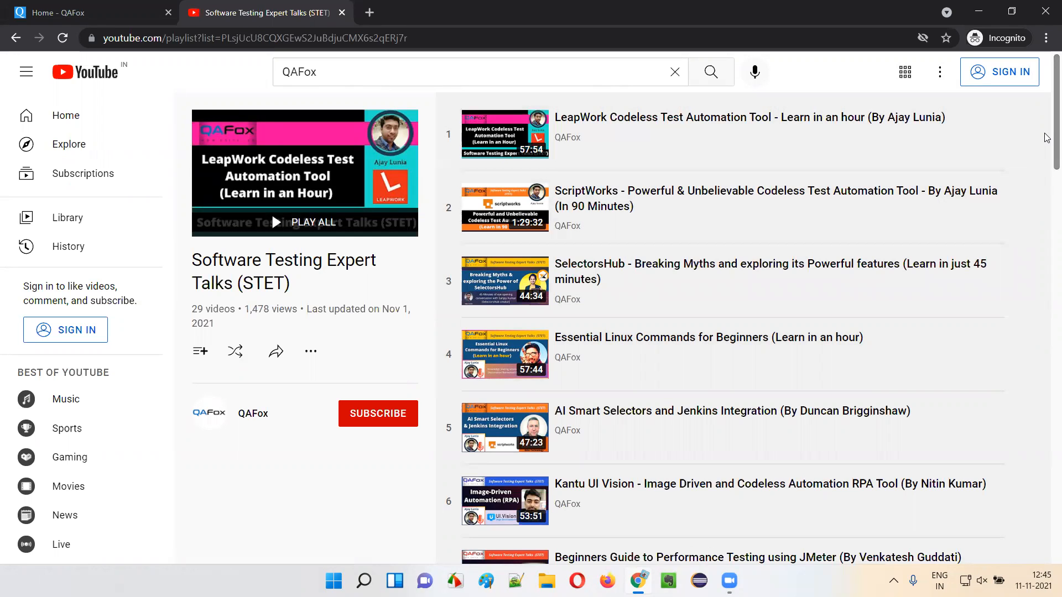
# - Scroll down the QAFox channel's playlists page
pyautogui.scroll(-3)
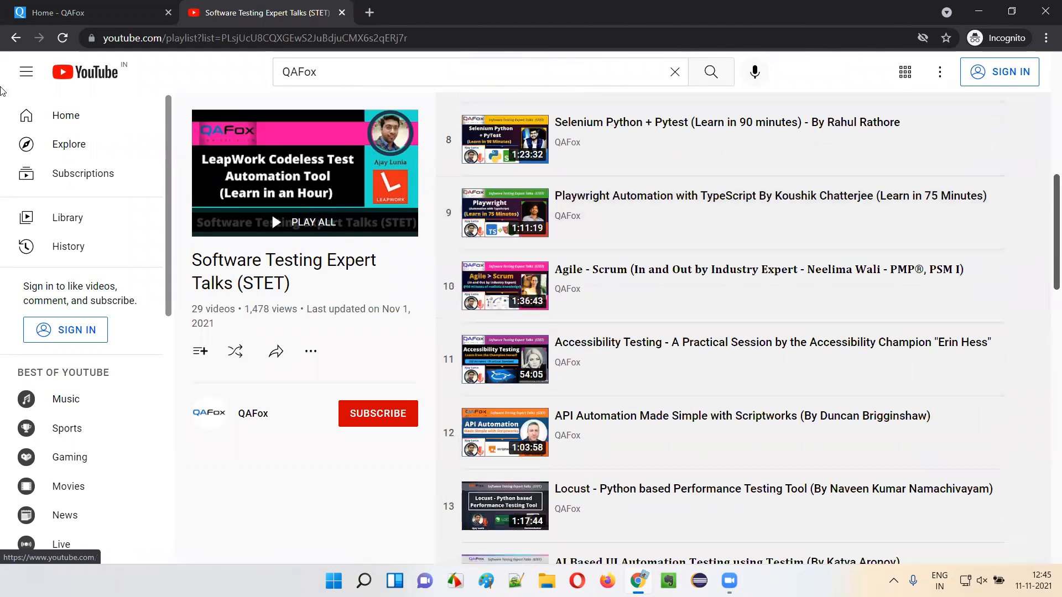
pyautogui.moveTo(552, 405)
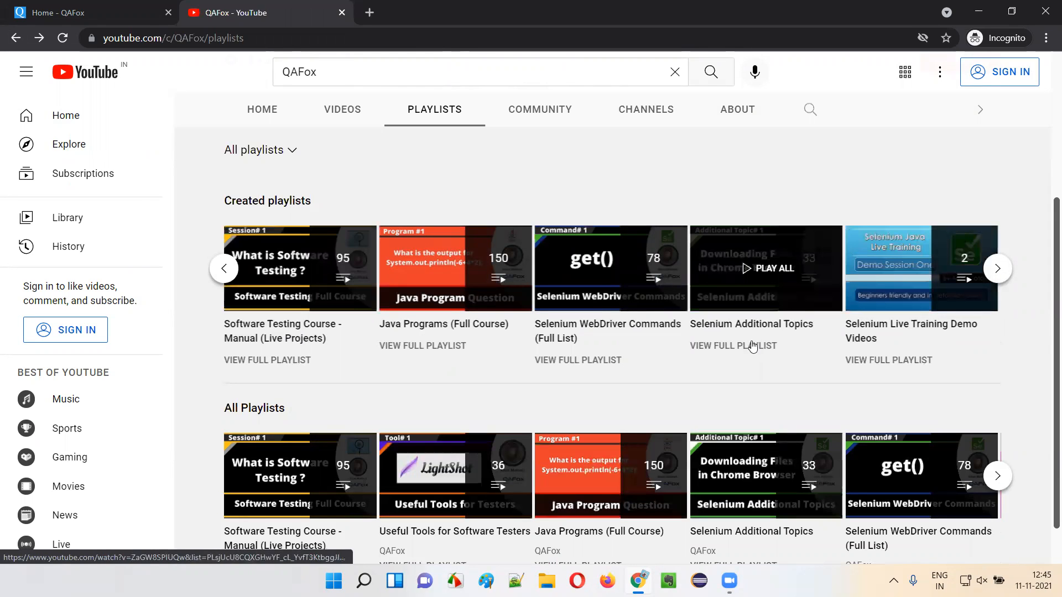
# - Advance Created playlists to SQL, Collections Framework and Core Java, then return to Home - QAFox
pyautogui.click(997, 268)
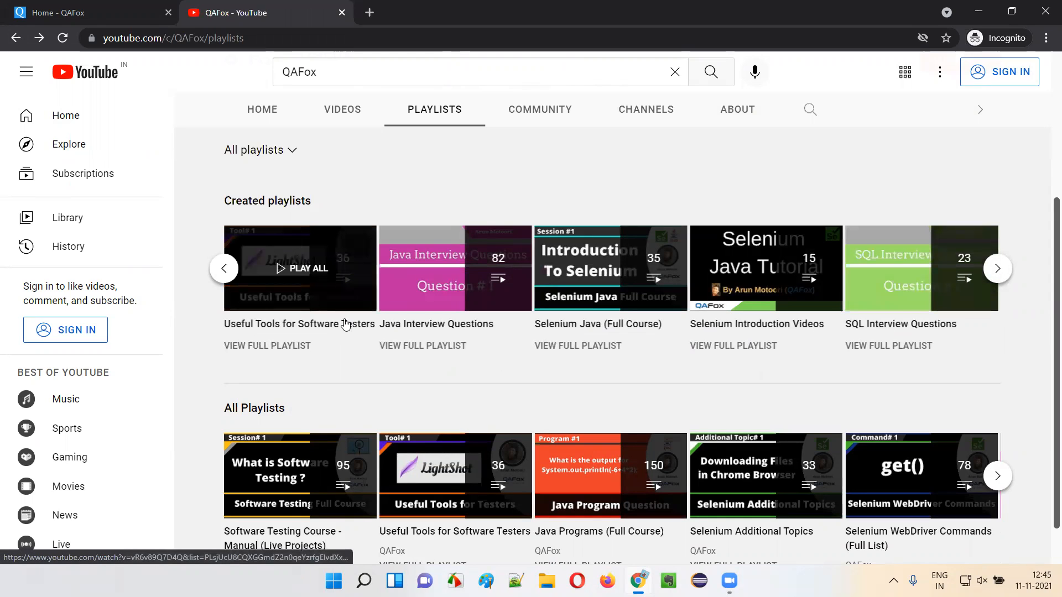
pyautogui.moveTo(597, 361)
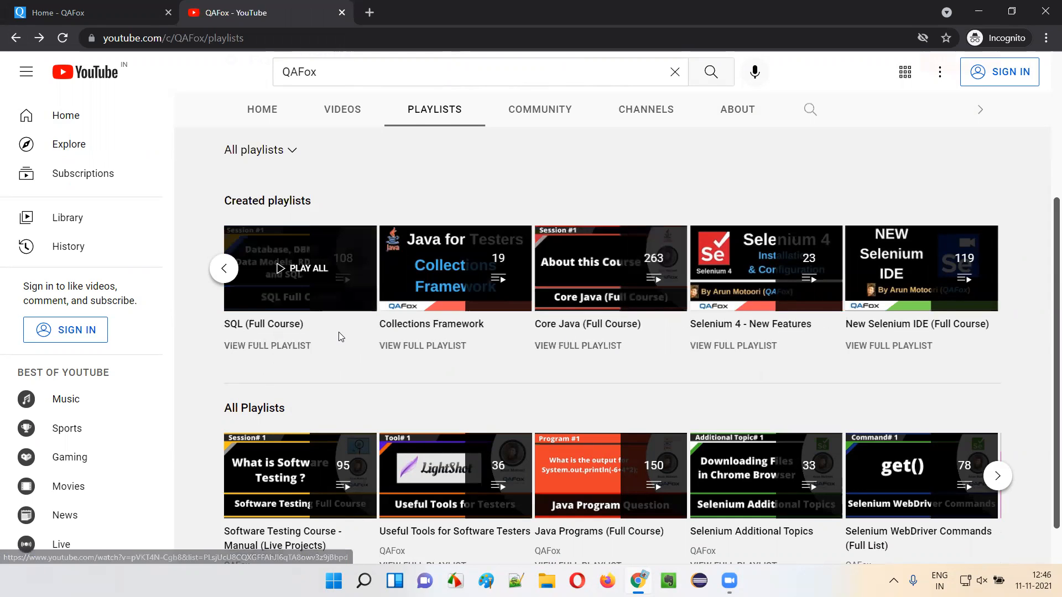
pyautogui.moveTo(542, 412)
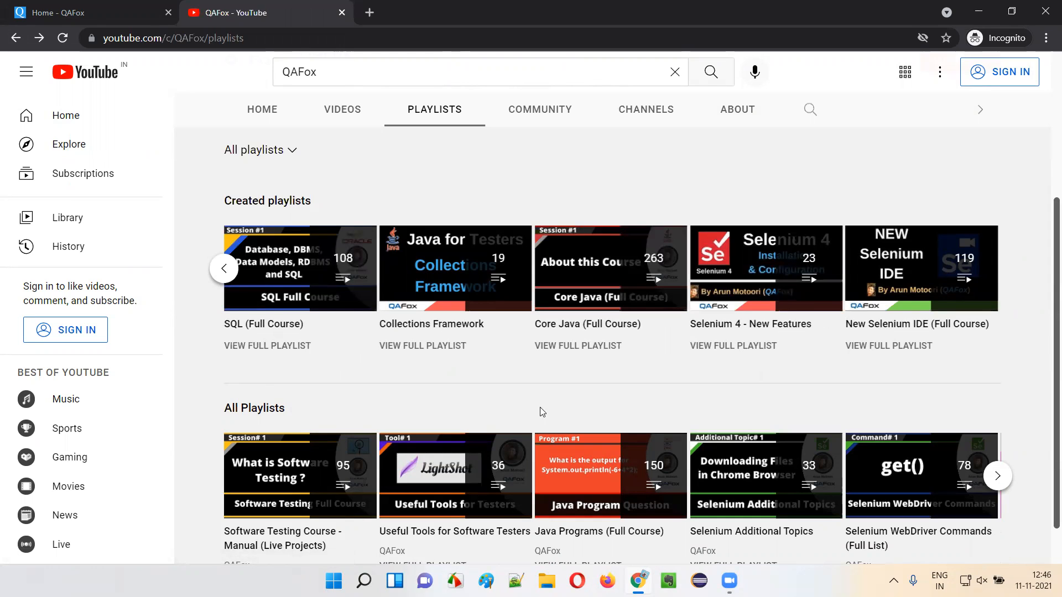
pyautogui.click(82, 12)
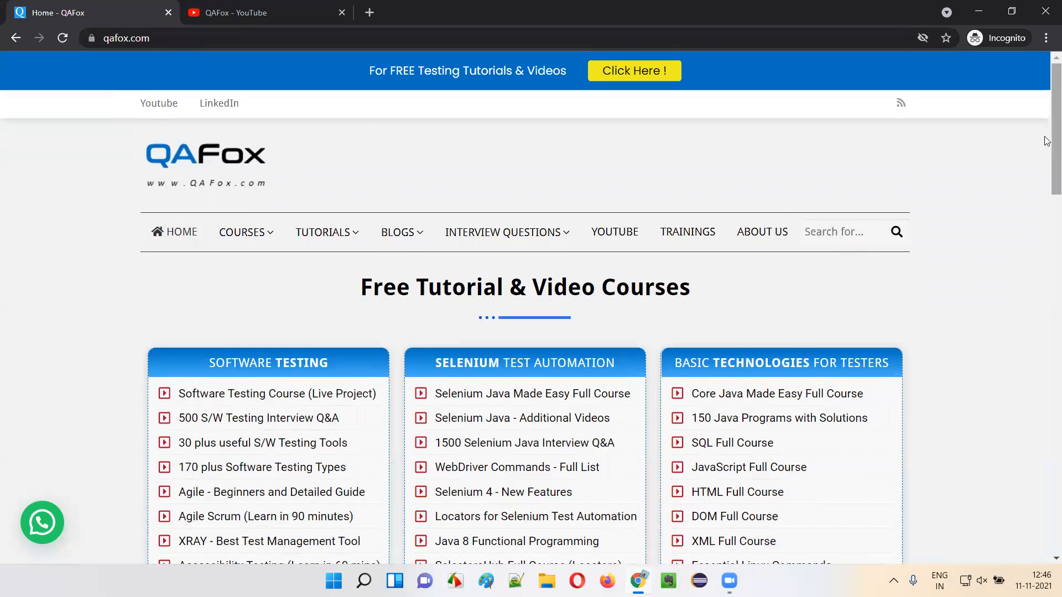
# - Scroll qafox.com through every course category and STET expert talks to the founder's quote
pyautogui.scroll(-3)
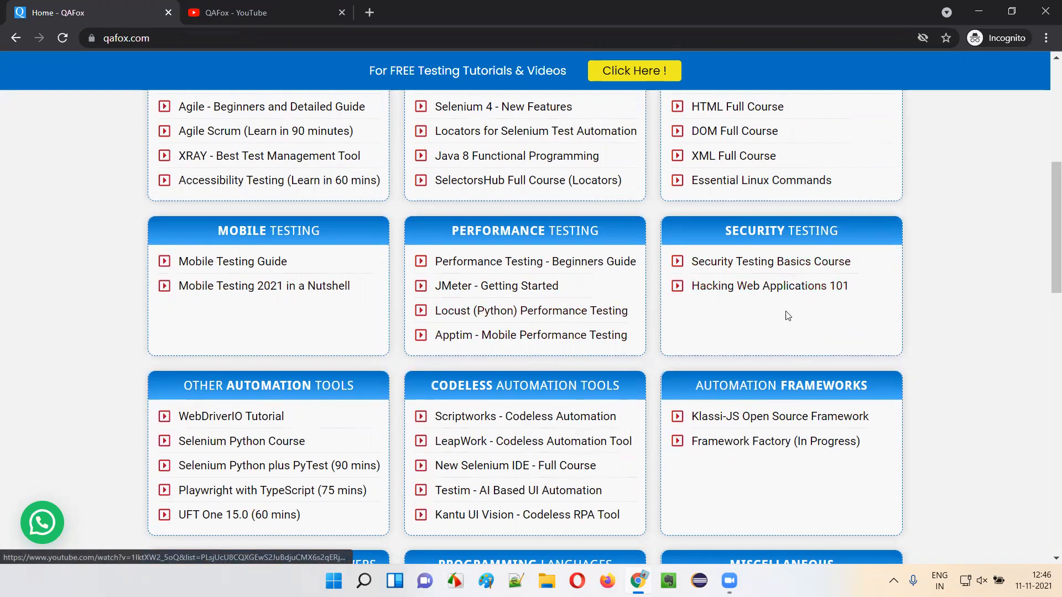
pyautogui.scroll(-3)
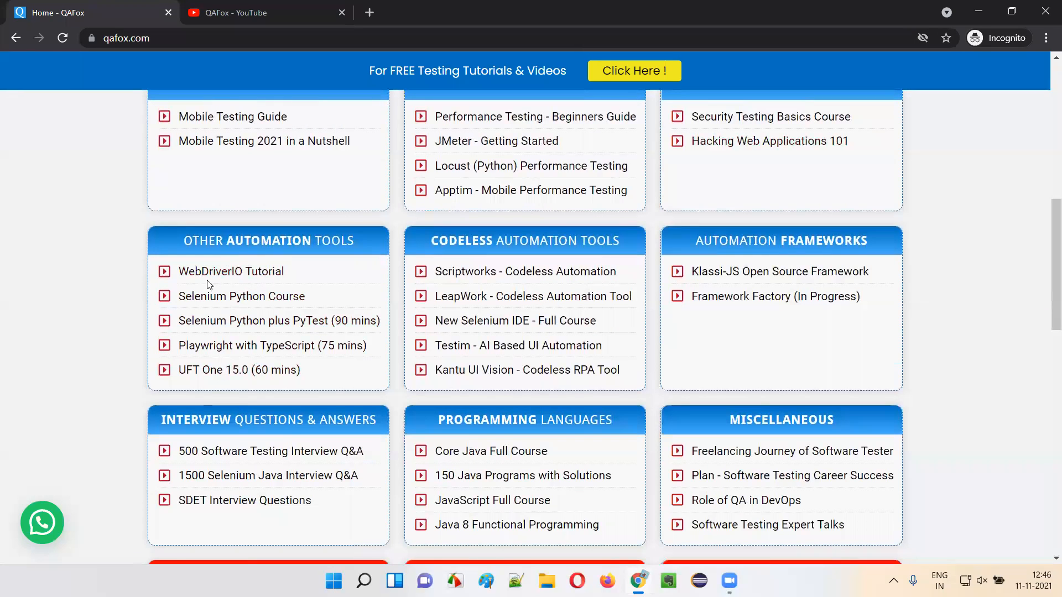
pyautogui.moveTo(230, 272)
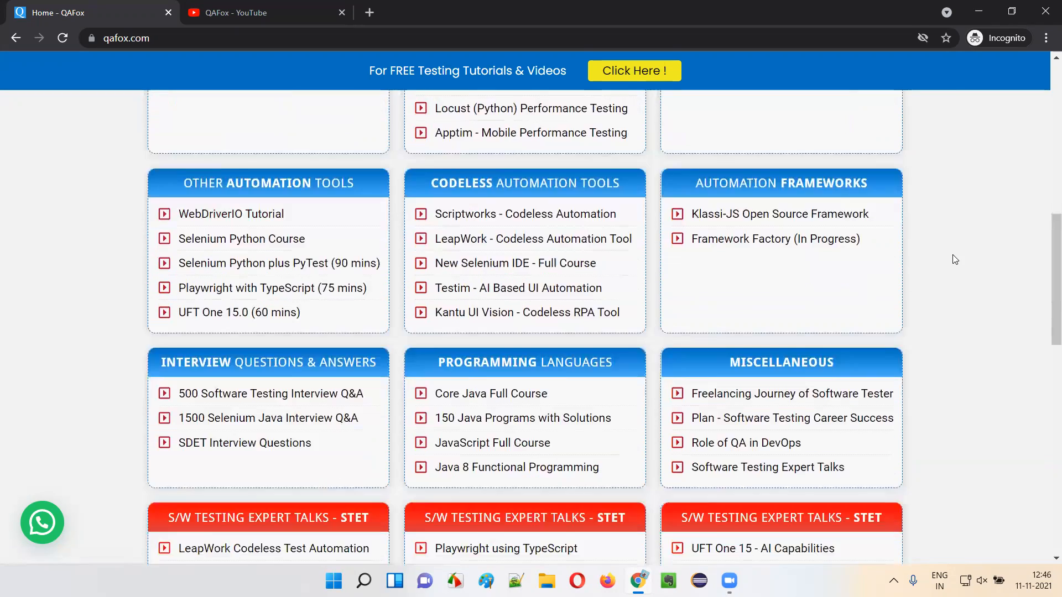
pyautogui.scroll(-3)
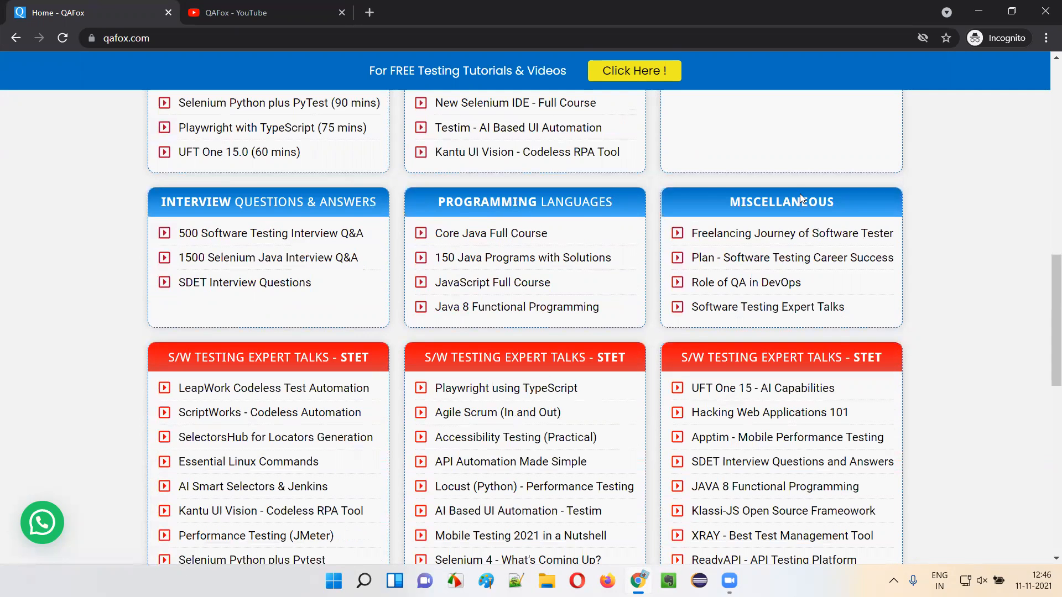
pyautogui.scroll(-3)
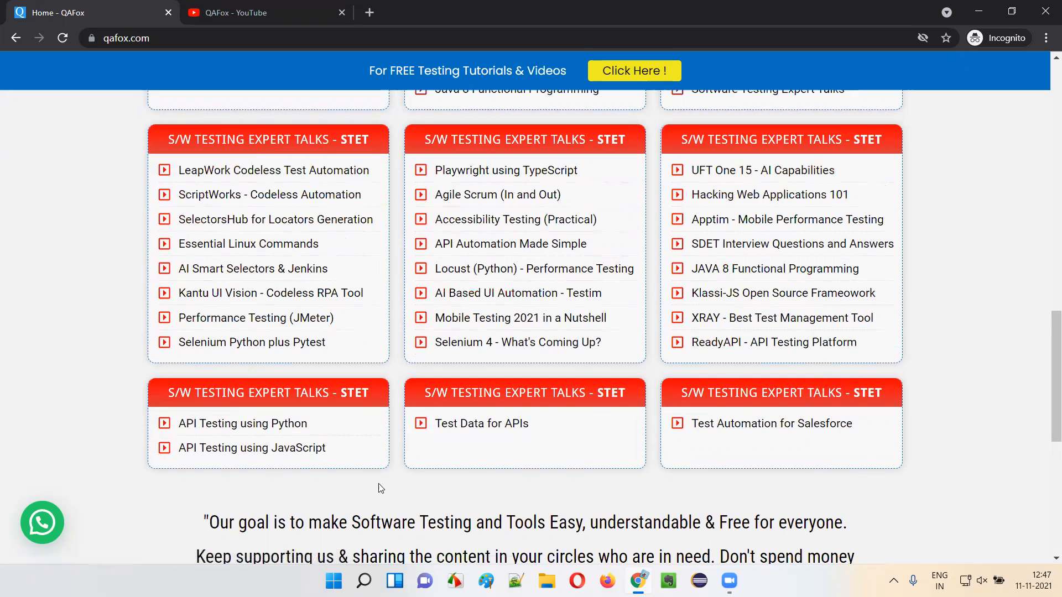
pyautogui.scroll(3)
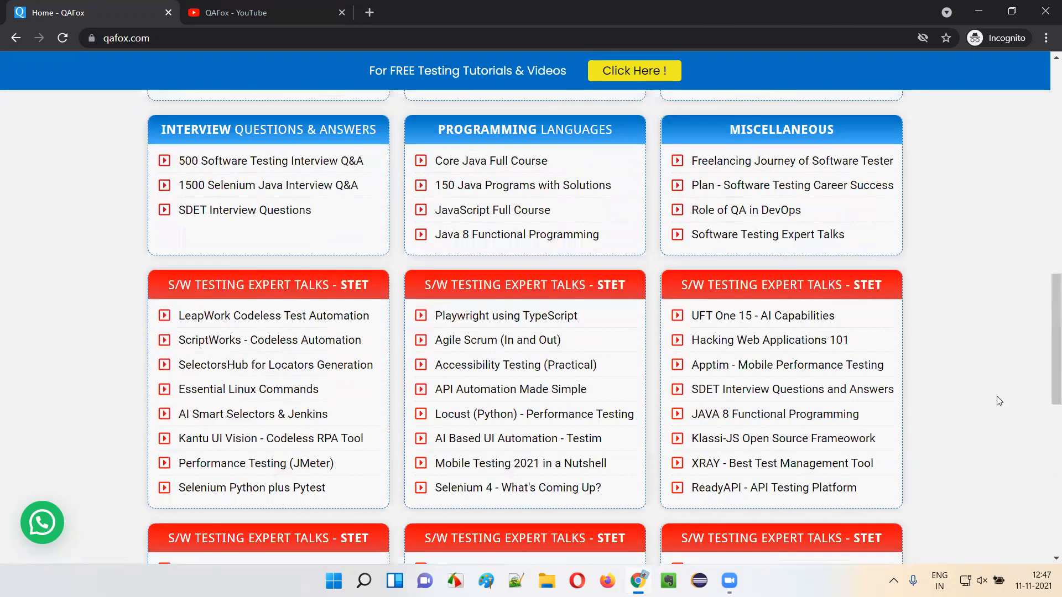
pyautogui.scroll(-3)
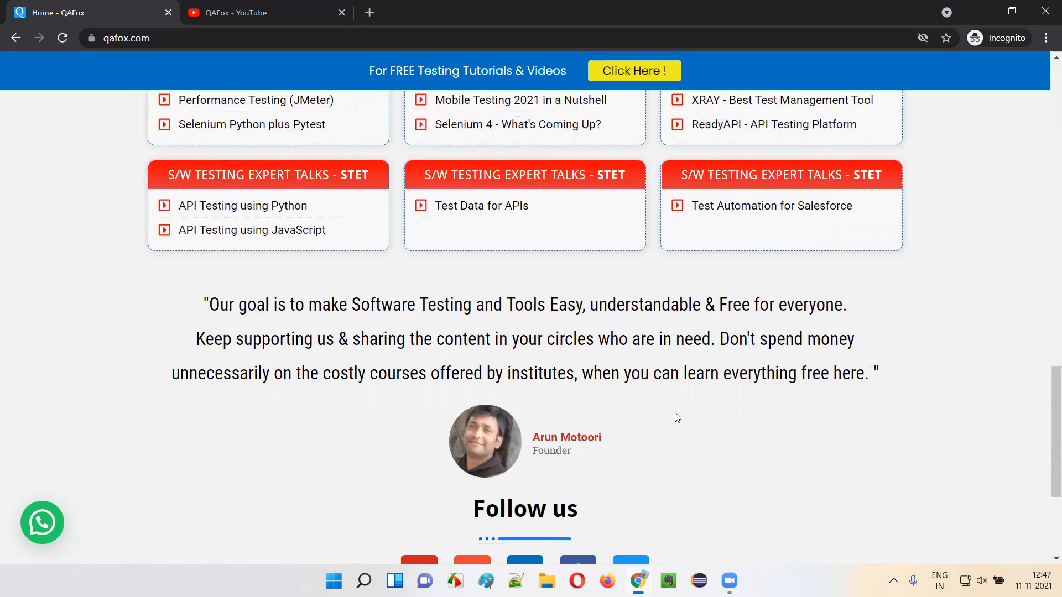
# - Highlight a phrase of the founder's quote on qafox.com, then scroll the page
pyautogui.moveTo(467, 339); pyautogui.dragTo(713, 339)
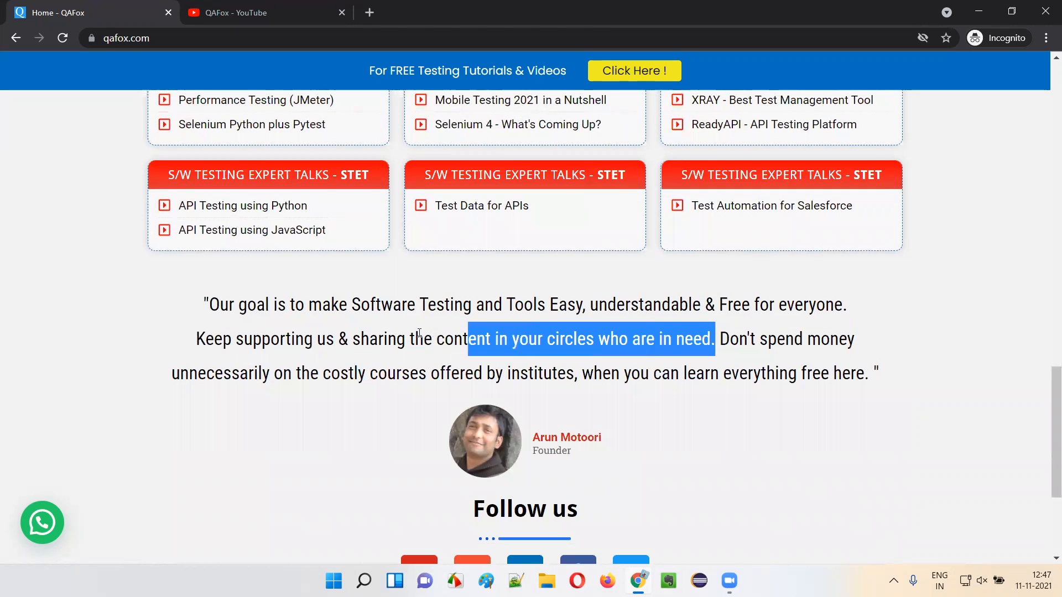
pyautogui.moveTo(467, 339); pyautogui.dragTo(574, 373)
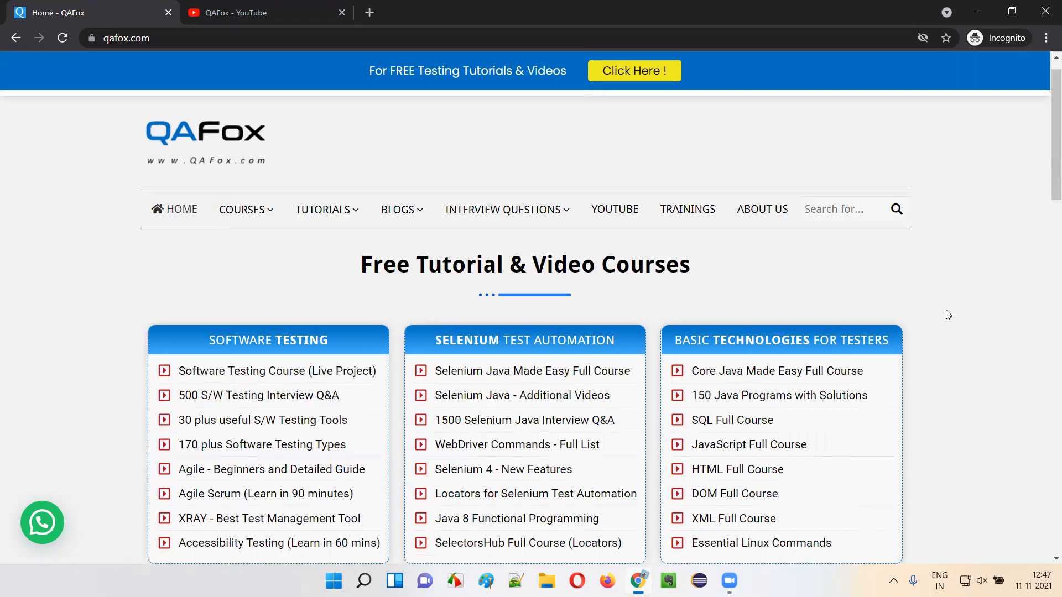
pyautogui.scroll(-3)
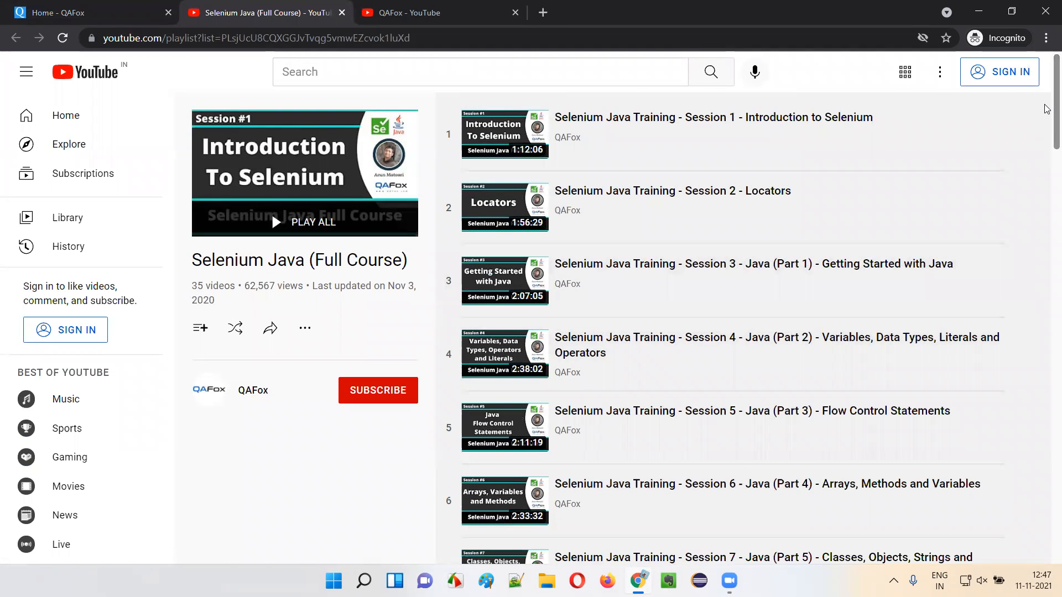
# - Scroll the Selenium Java (Full Course) playlist down to session 35
pyautogui.scroll(-3)
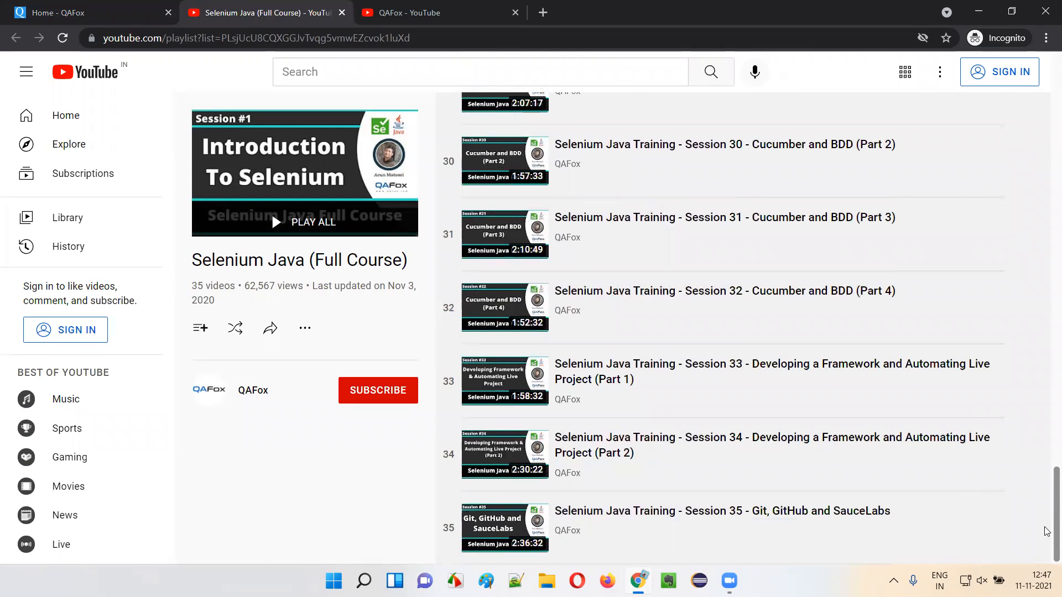
pyautogui.moveTo(800, 322)
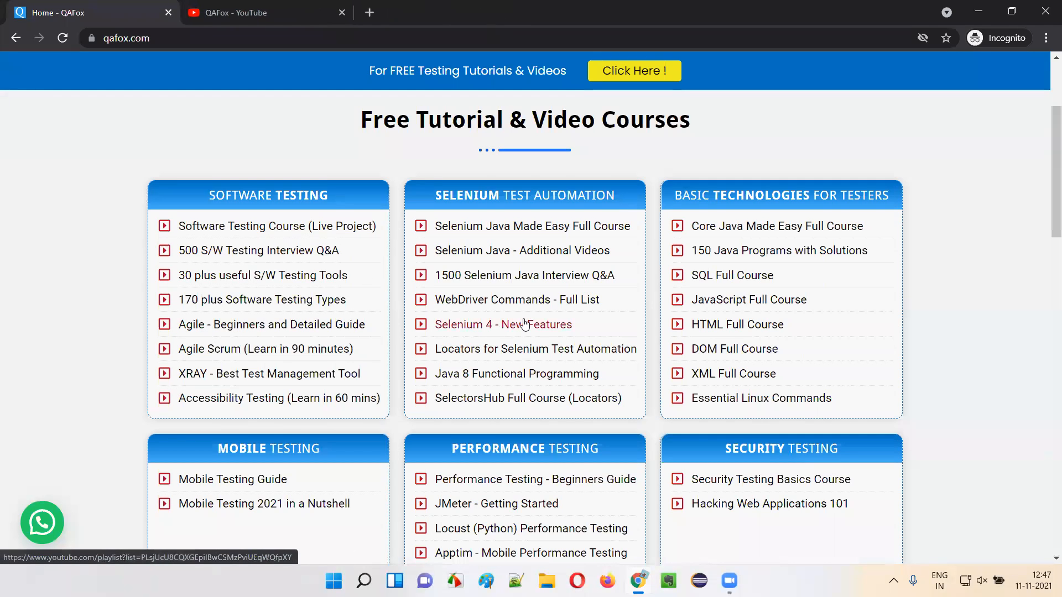
pyautogui.moveTo(955, 196)
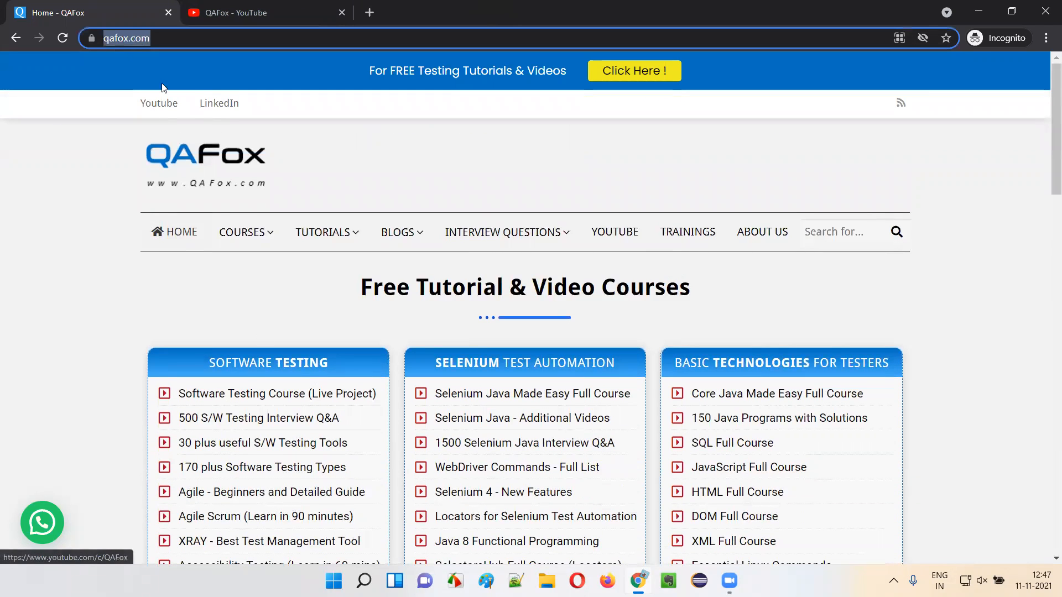
# - Return to the QAFox YouTube channel tab and follow the channel banner's QAFox website link
pyautogui.click(264, 12)
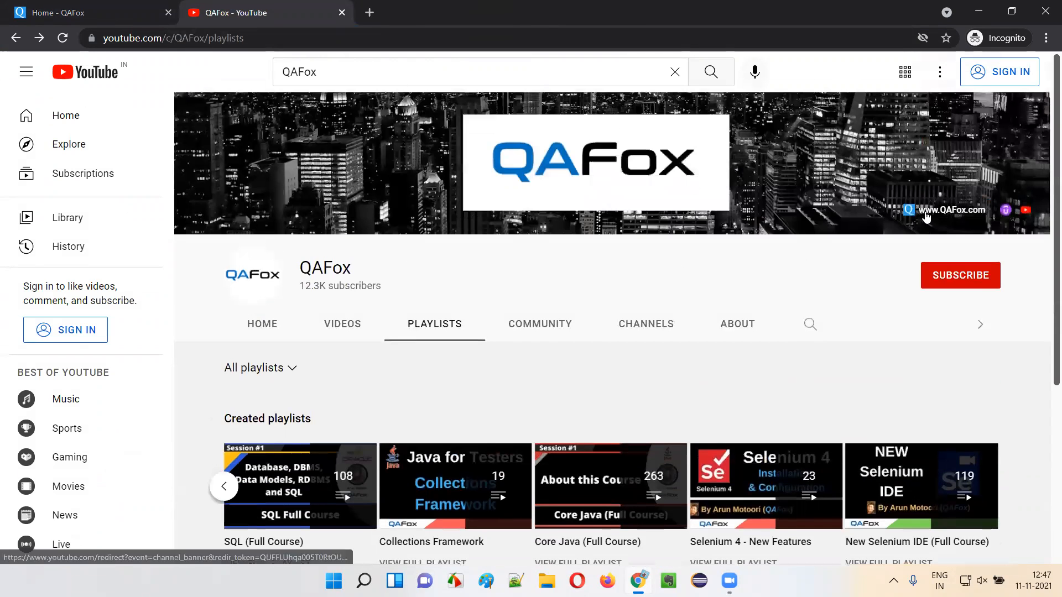
pyautogui.click(927, 215)
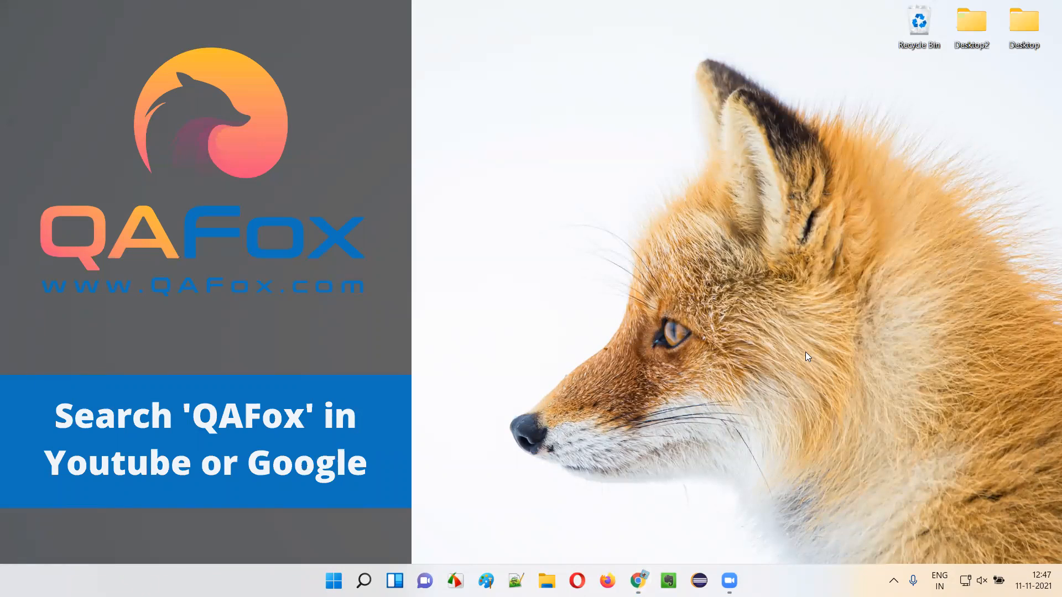
pyautogui.moveTo(224, 383)
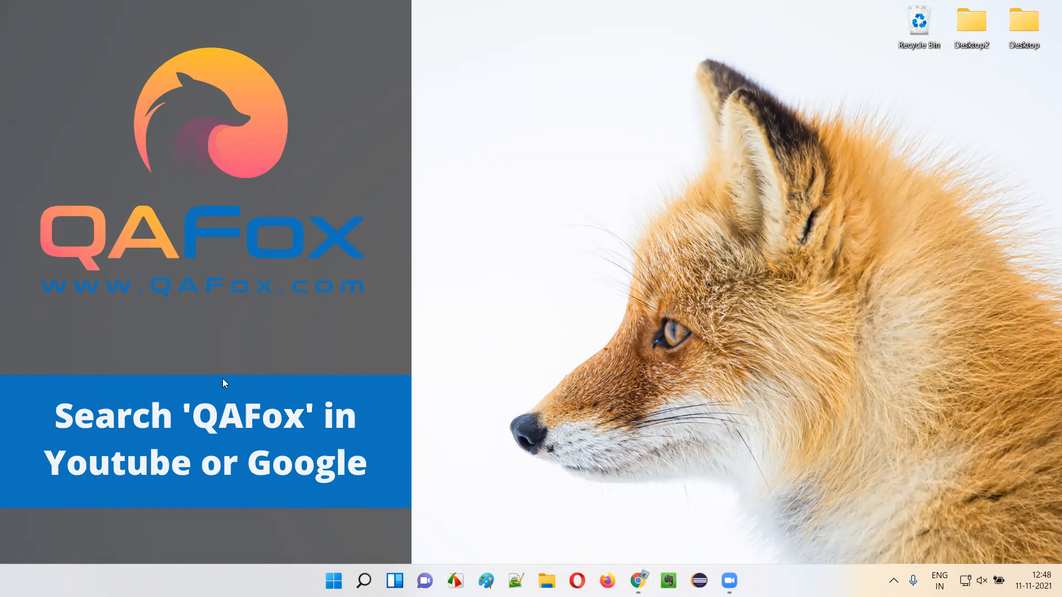
pyautogui.moveTo(160, 451)
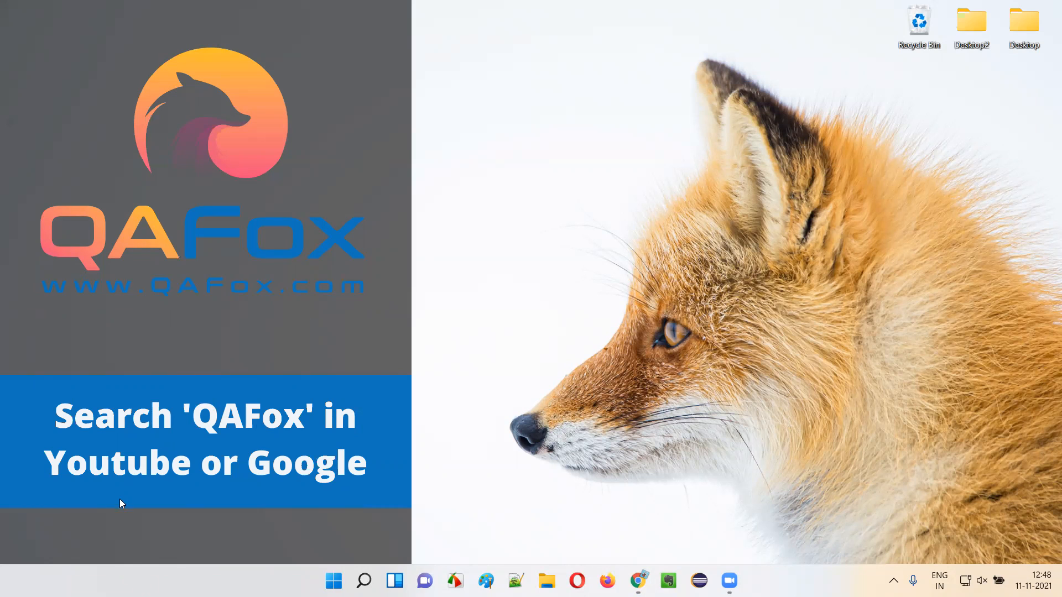
pyautogui.moveTo(338, 356)
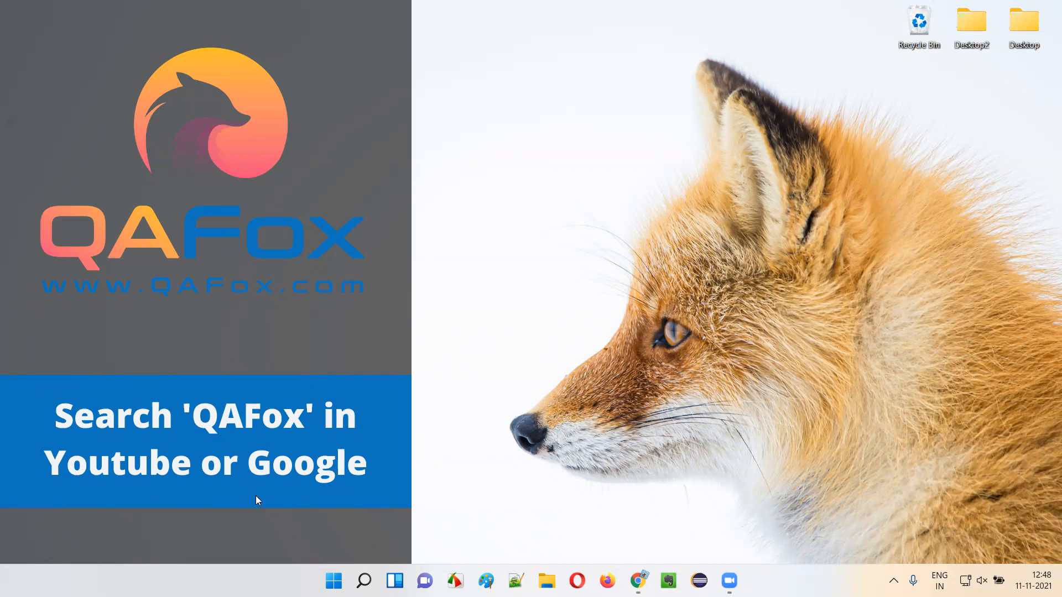
pyautogui.moveTo(361, 505)
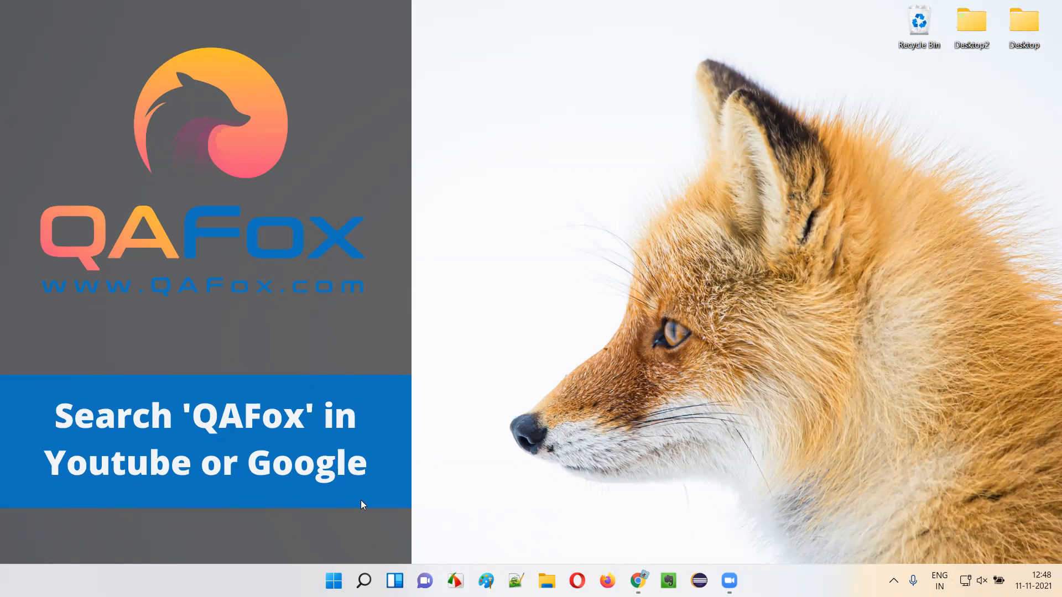
pyautogui.moveTo(474, 357)
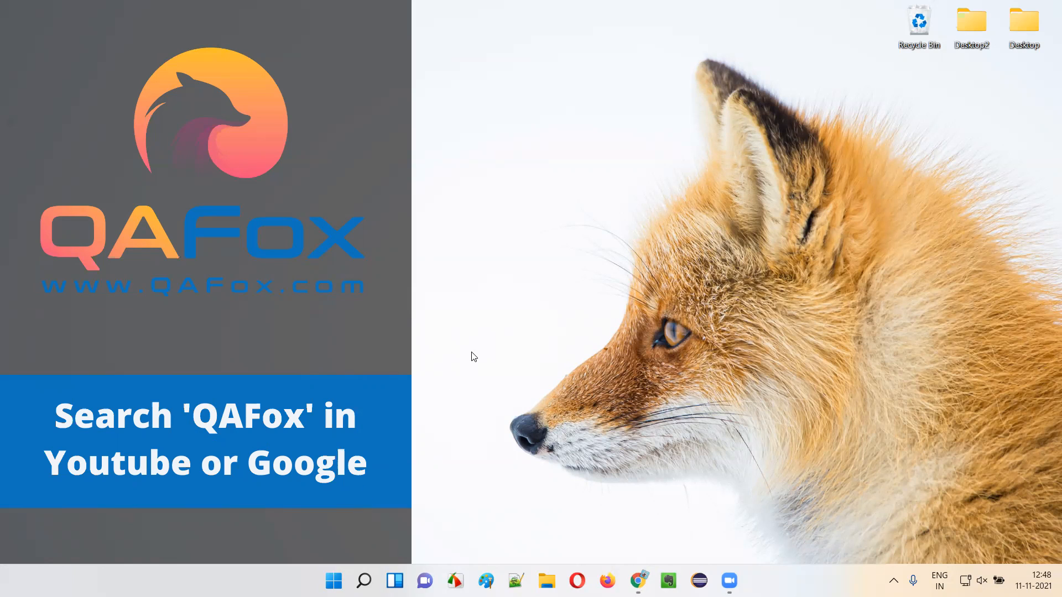